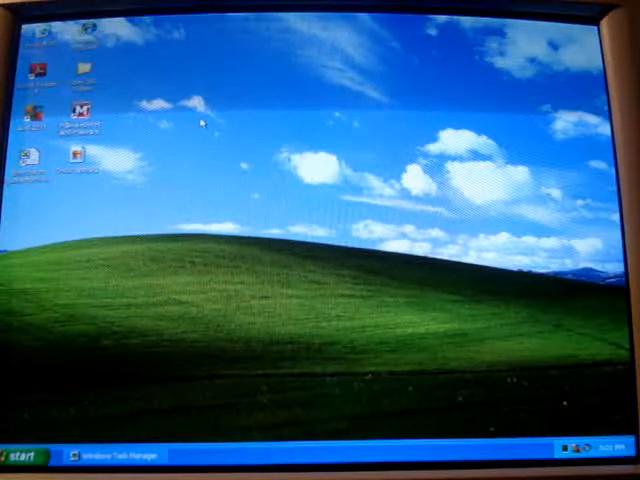
{"action": "mouse_move", "coordinate": [270, 345]}
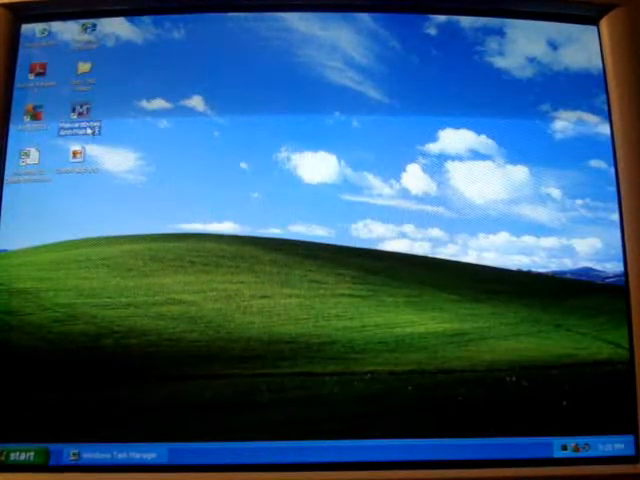
{"action": "mouse_move", "coordinate": [170, 145]}
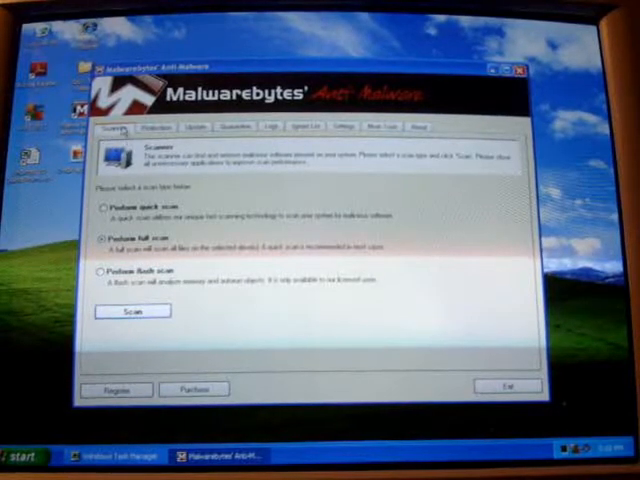
Show the Protection tab comparing free and full version features.
{"action": "left_click", "coordinate": [98, 207]}
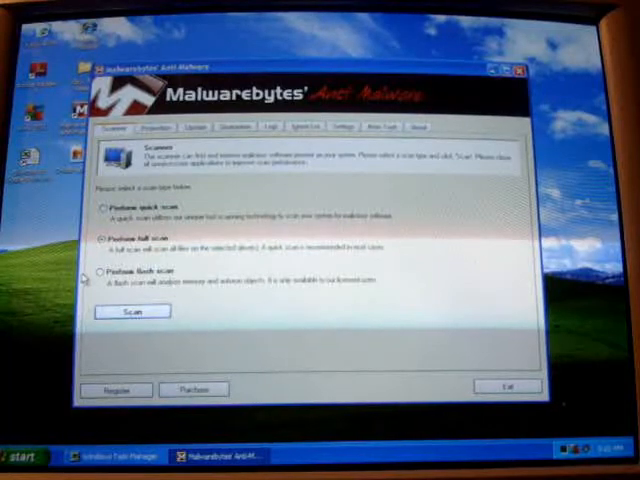
{"action": "mouse_move", "coordinate": [385, 285]}
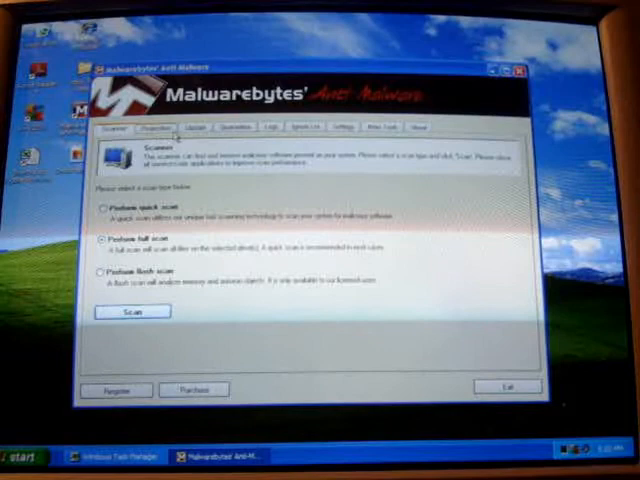
{"action": "left_click", "coordinate": [156, 127]}
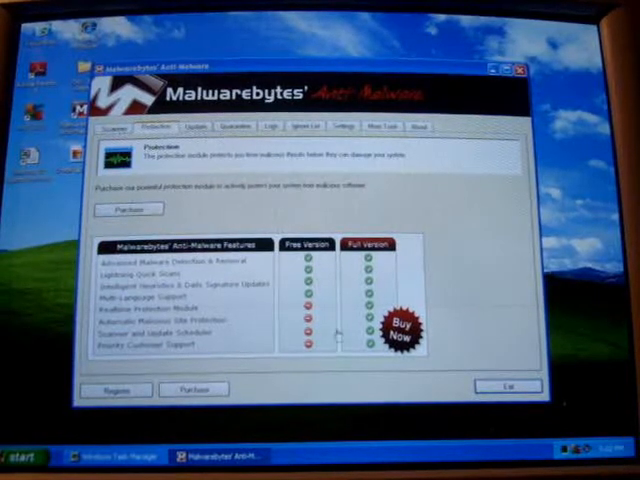
{"action": "mouse_move", "coordinate": [485, 300]}
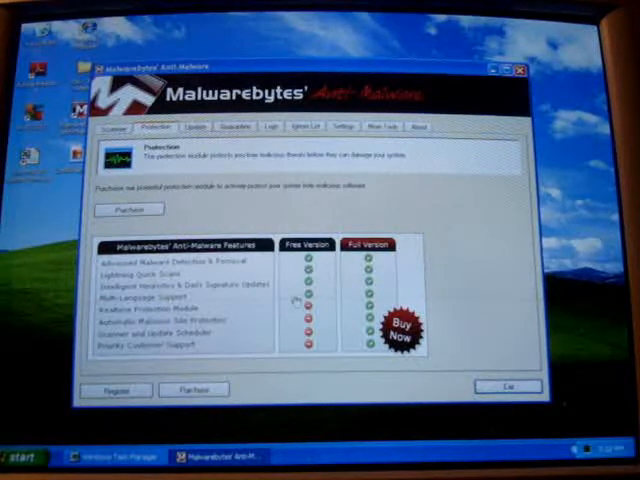
{"action": "mouse_move", "coordinate": [450, 295]}
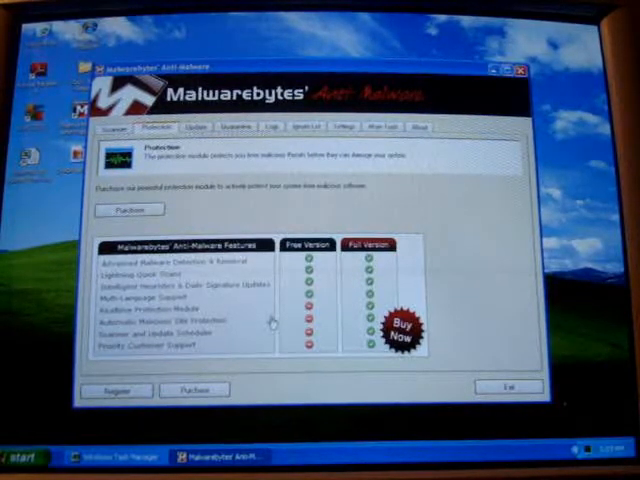
{"action": "mouse_move", "coordinate": [460, 305]}
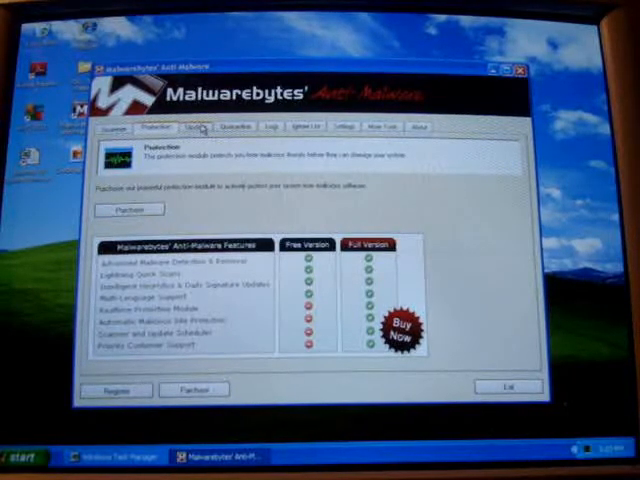
View the Update tab with database information and version news.
{"action": "left_click", "coordinate": [190, 127]}
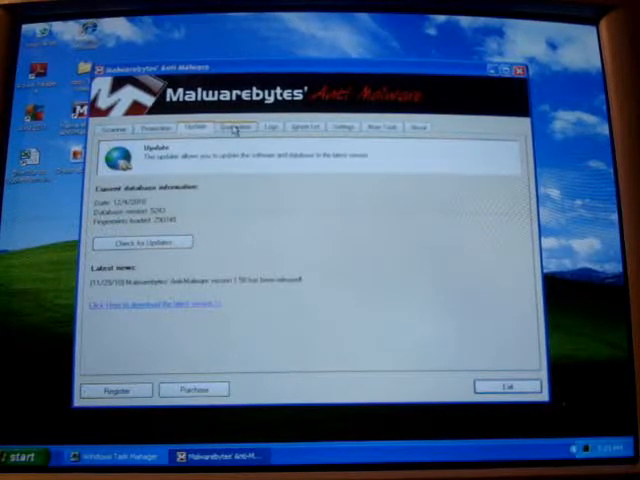
View the Quarantine tab listing adware entries, registry keys and a trojan.
{"action": "left_click", "coordinate": [236, 128]}
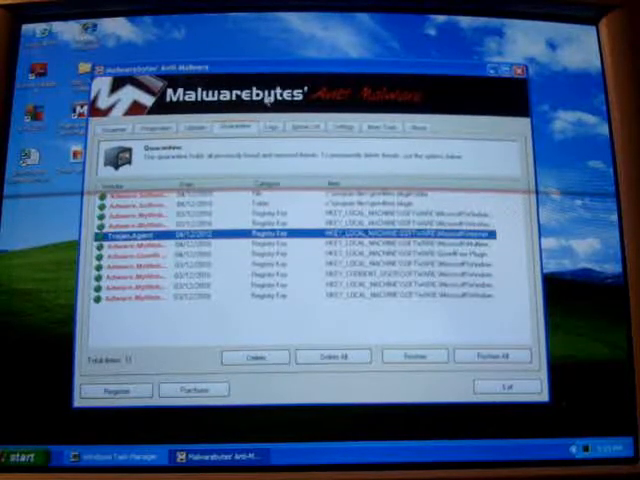
View the Logs tab listing saved scan log files.
{"action": "left_click", "coordinate": [285, 127]}
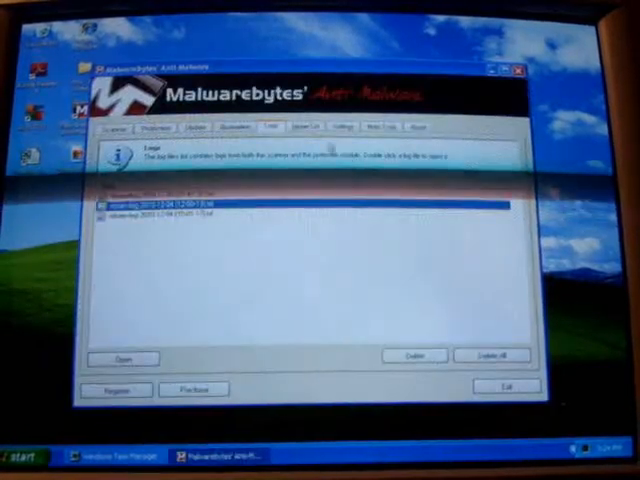
View the empty Ignore List, then the general Settings page.
{"action": "left_click", "coordinate": [301, 126]}
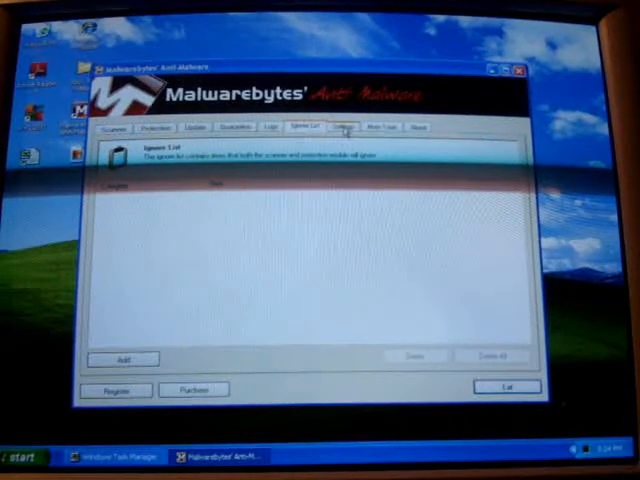
{"action": "left_click", "coordinate": [346, 127]}
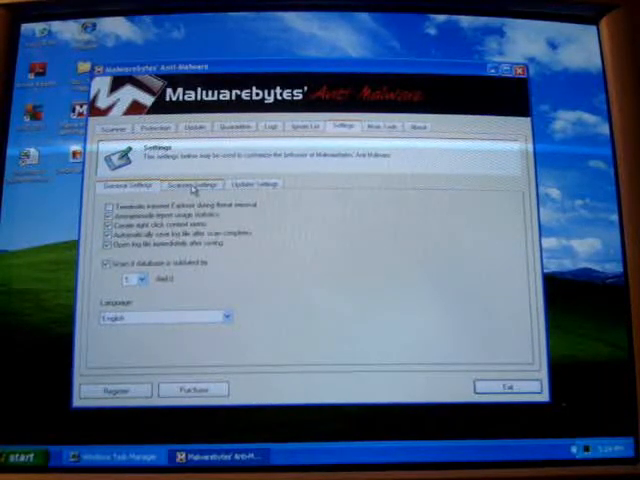
Review Scanner and Update Settings, then view More Tools offering FileASSASSIN.
{"action": "left_click", "coordinate": [193, 184]}
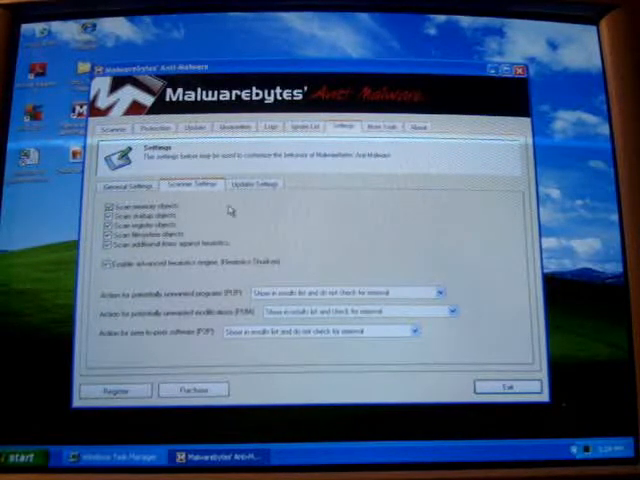
{"action": "left_click", "coordinate": [258, 183]}
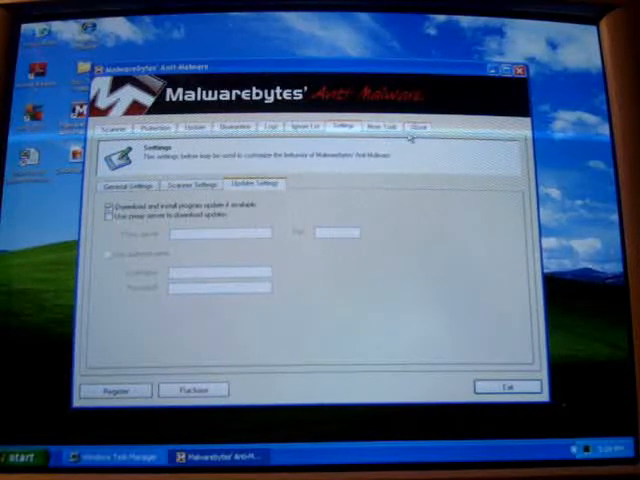
{"action": "left_click", "coordinate": [383, 128]}
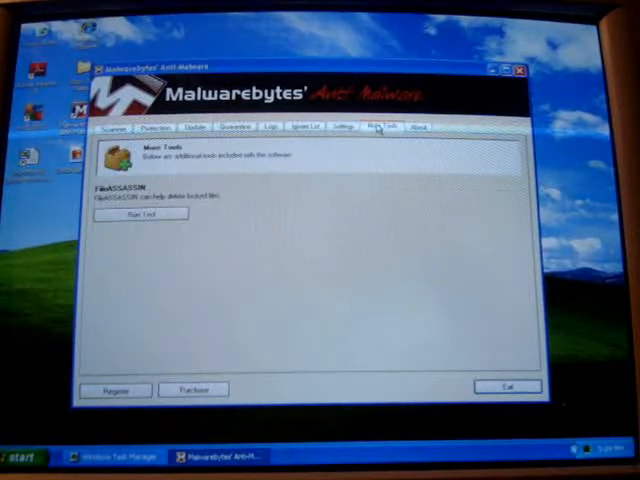
{"action": "mouse_move", "coordinate": [240, 205]}
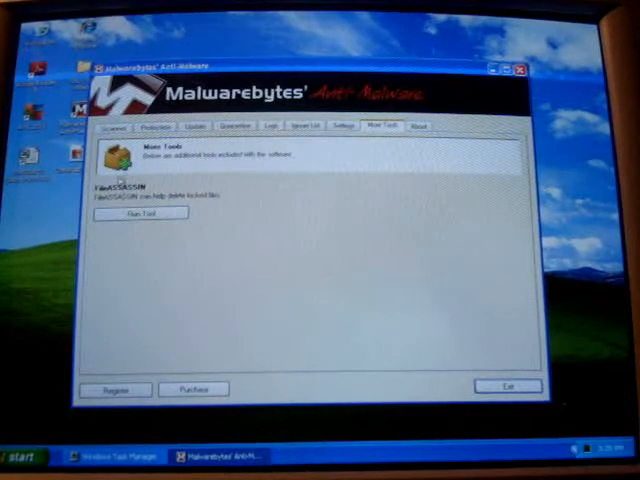
{"action": "mouse_move", "coordinate": [251, 222]}
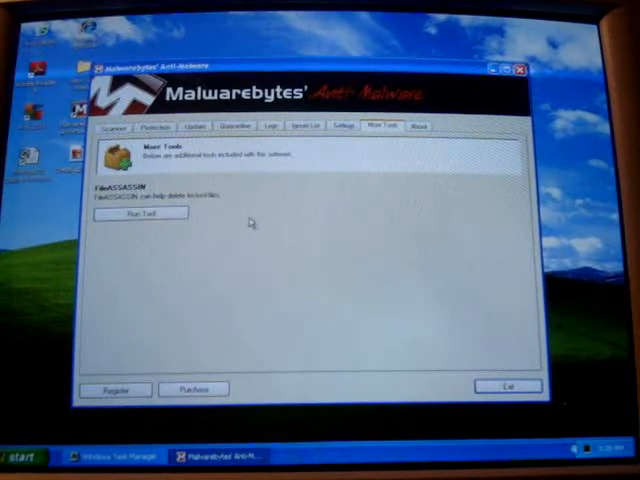
{"action": "mouse_move", "coordinate": [205, 210]}
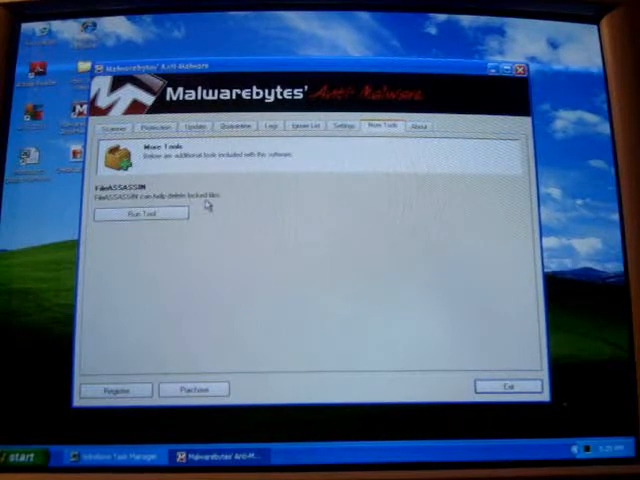
{"action": "mouse_move", "coordinate": [355, 188]}
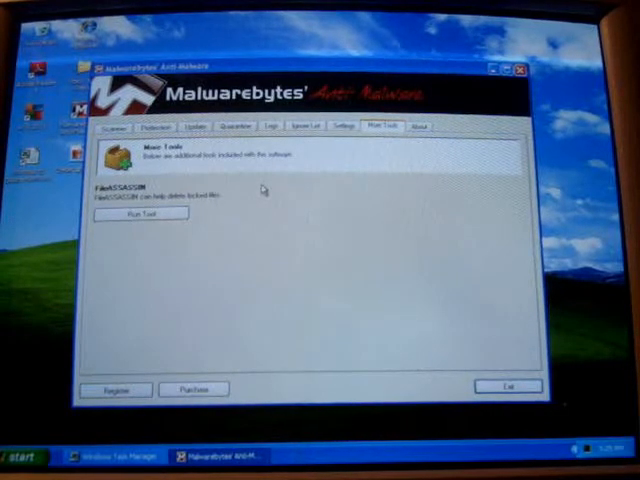
{"action": "mouse_move", "coordinate": [373, 155]}
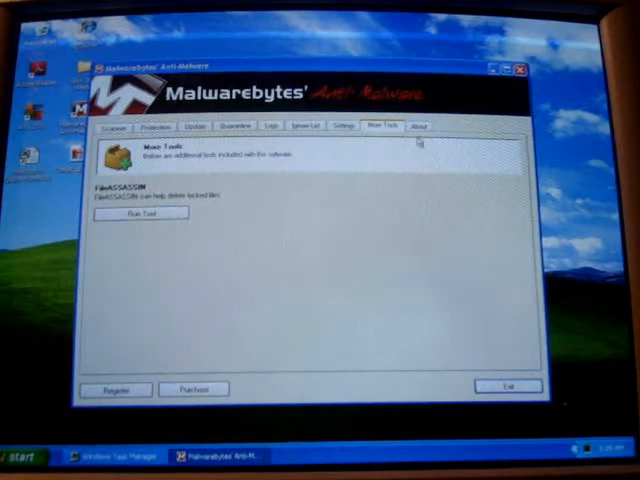
View the version 1.50 About page, return to Scanner, and exit the program.
{"action": "left_click", "coordinate": [420, 125]}
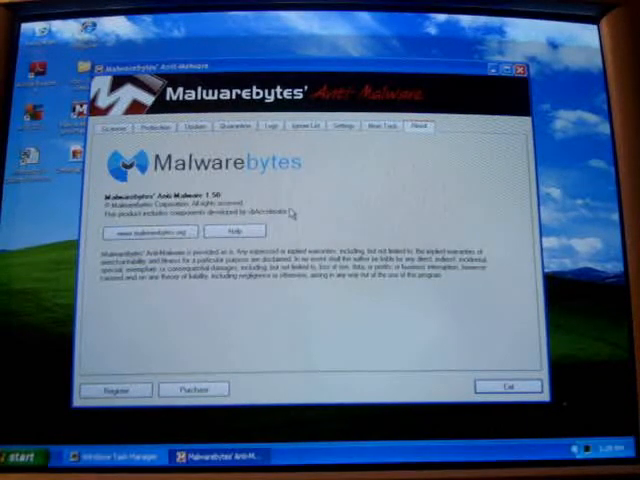
{"action": "left_click", "coordinate": [113, 127]}
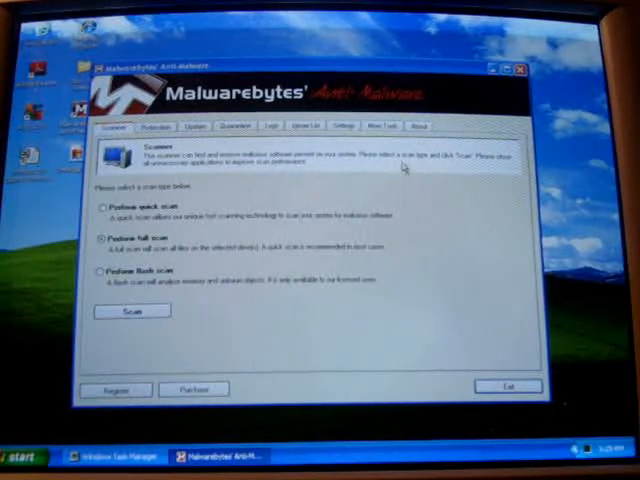
{"action": "left_click", "coordinate": [20, 457]}
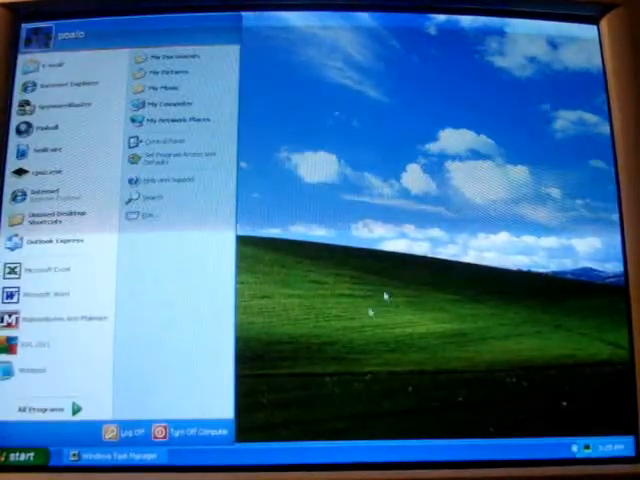